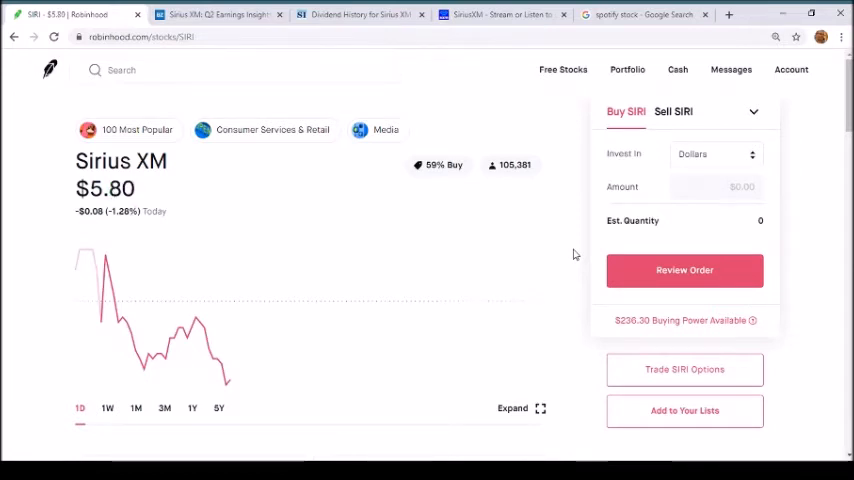
mouse_move(580, 252)
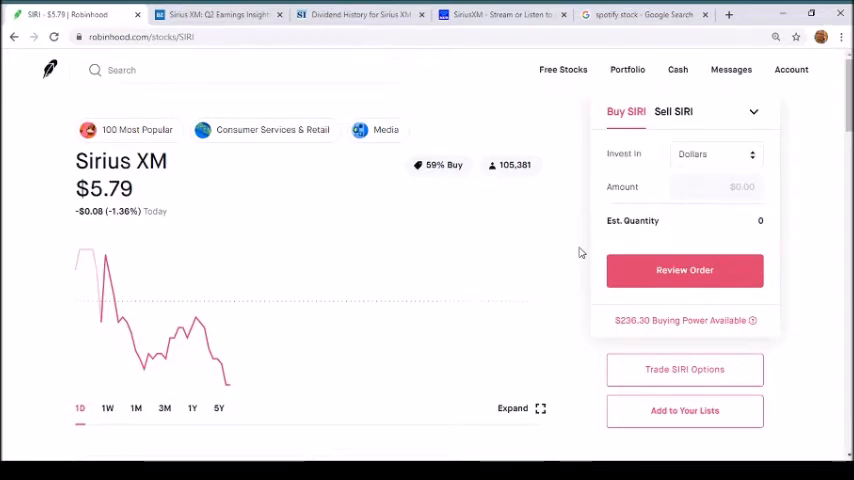
Scroll down the SIRI page to the 100-share, $579.00 position and the About section.
scroll("down", 3)
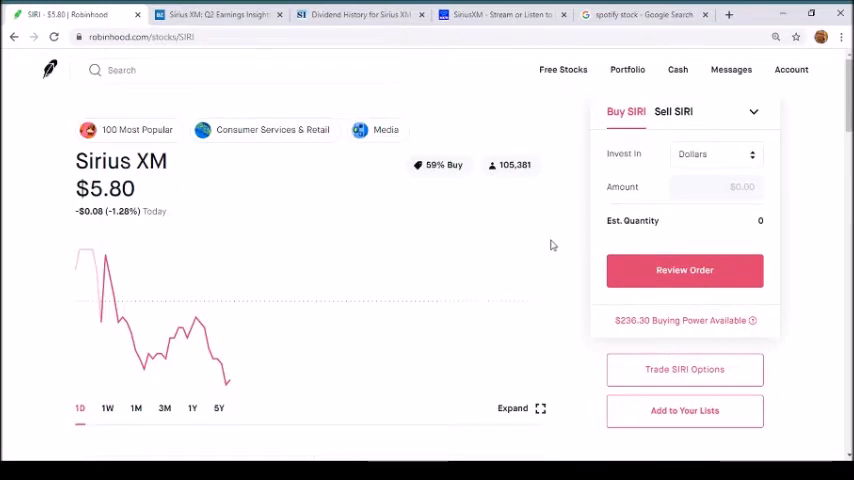
scroll("down", 3)
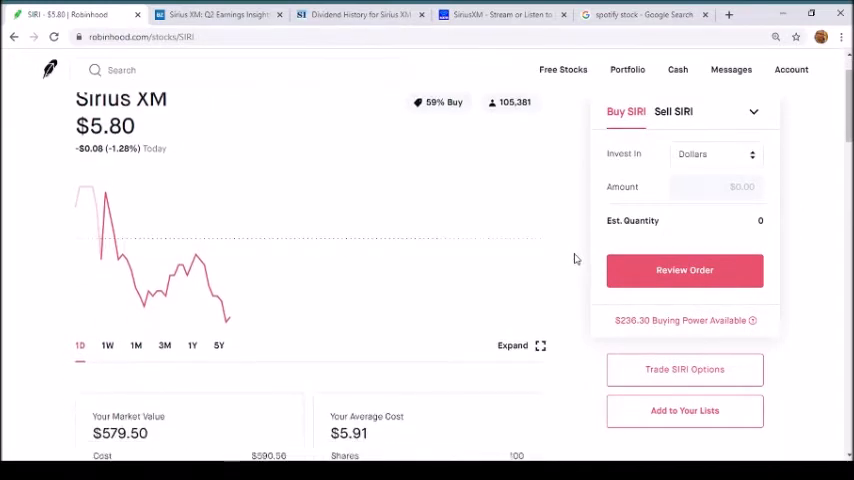
scroll("down", 3)
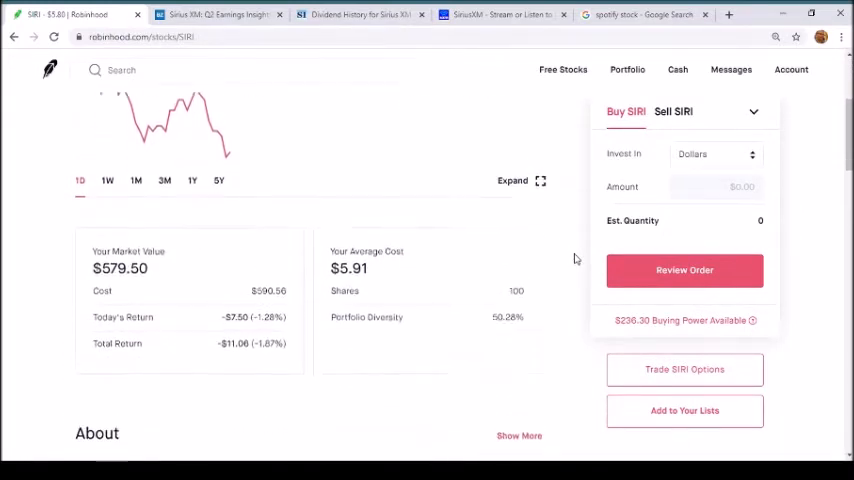
scroll("down", 3)
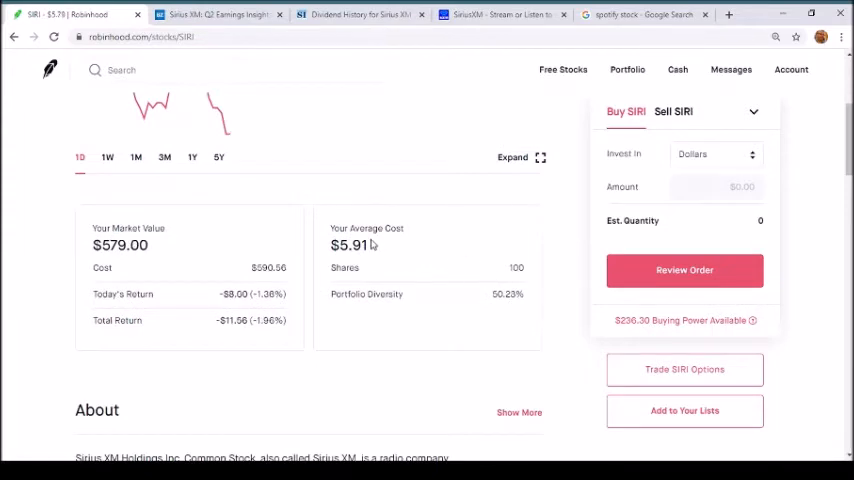
mouse_move(548, 264)
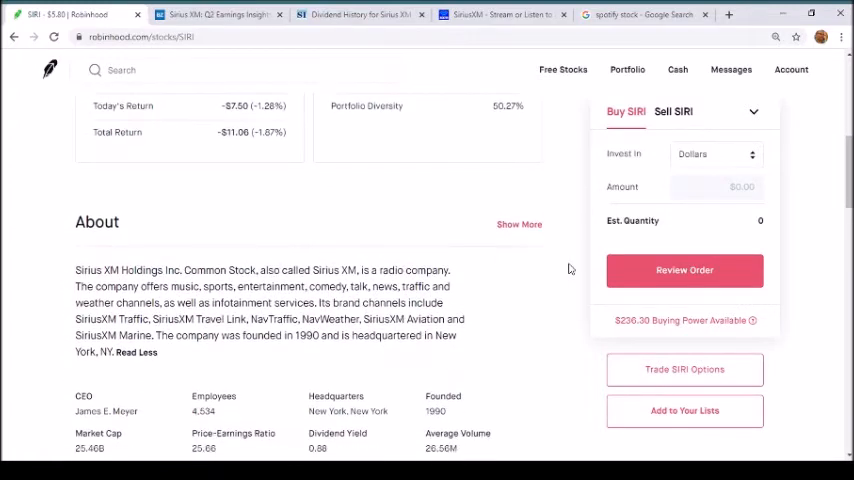
scroll("down", 3)
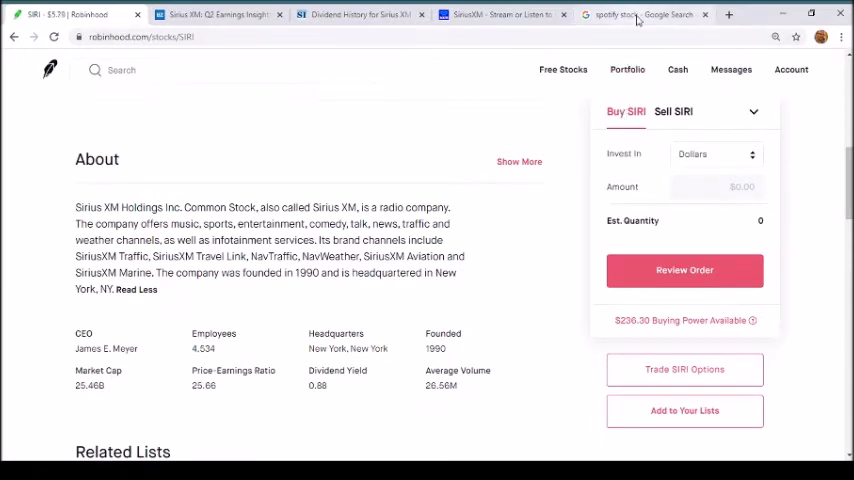
Switch to the Google 'spotify stock' results showing SPOT at $258.56.
left_click(644, 14)
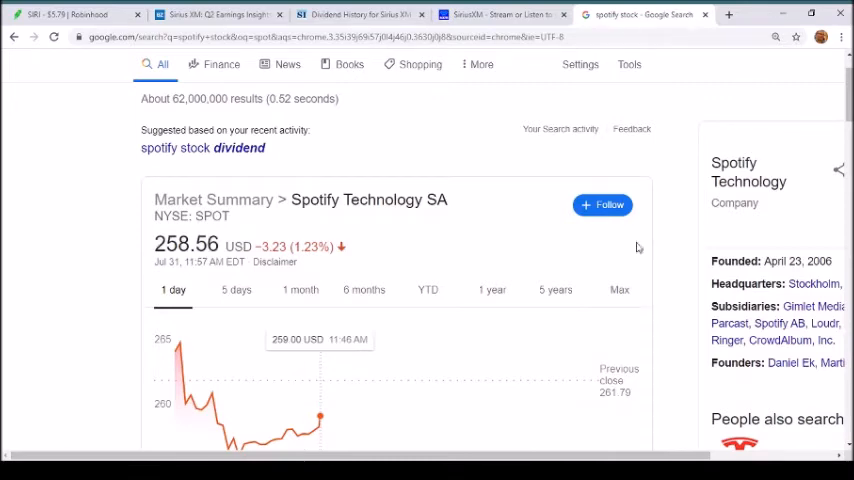
Revisit the Robinhood SIRI page, then bring up the Benzinga Sirius XM Q2 earnings article.
left_click(70, 14)
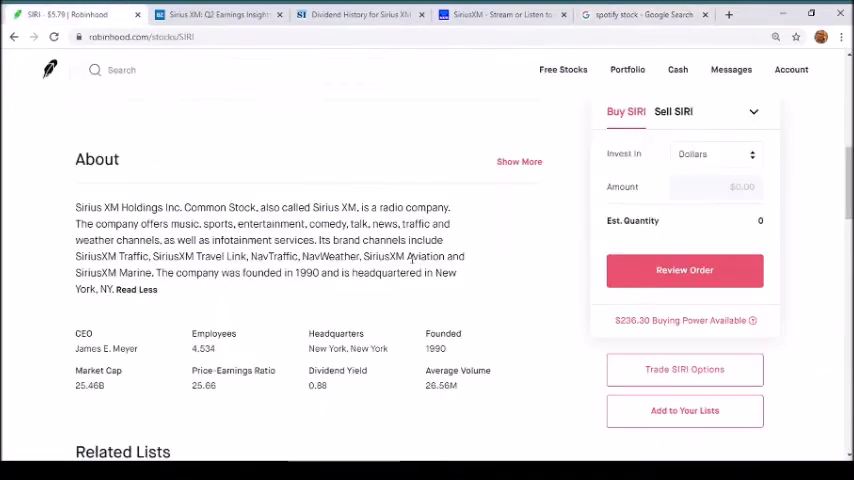
scroll("up", 3)
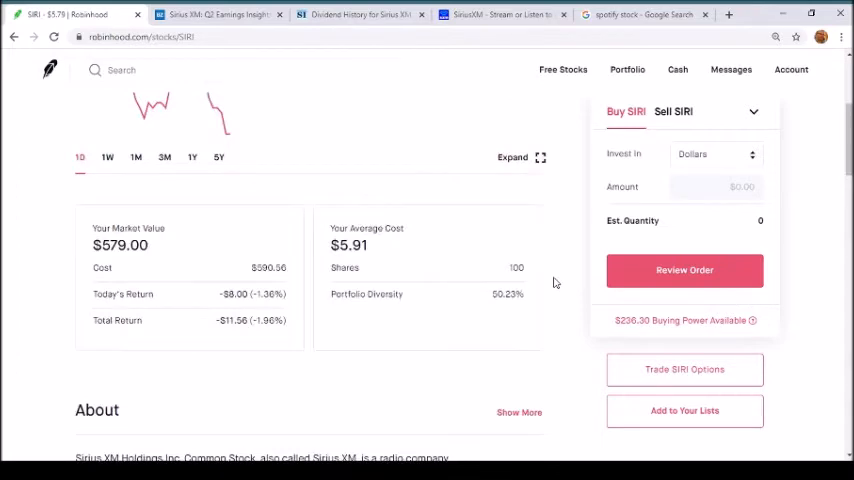
scroll("down", 3)
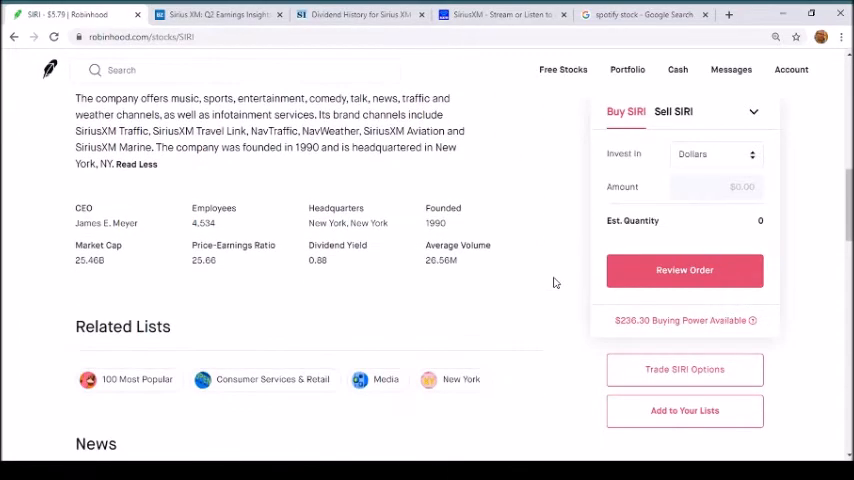
mouse_move(340, 268)
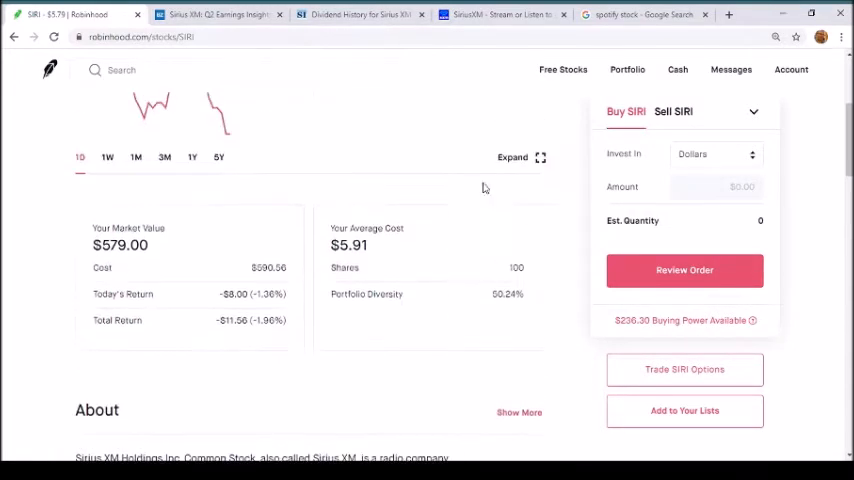
left_click(220, 14)
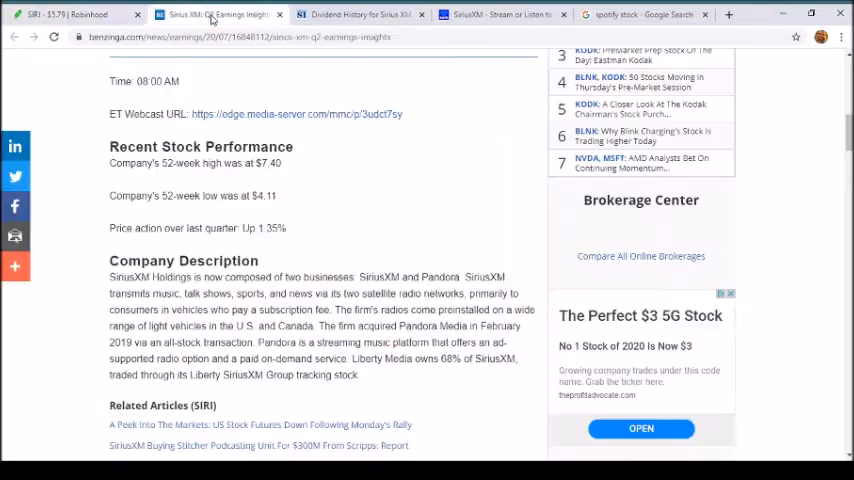
View the StreetInsider Sirius XM dividend history with latest ex-dividend date 5/6/2020.
left_click(360, 14)
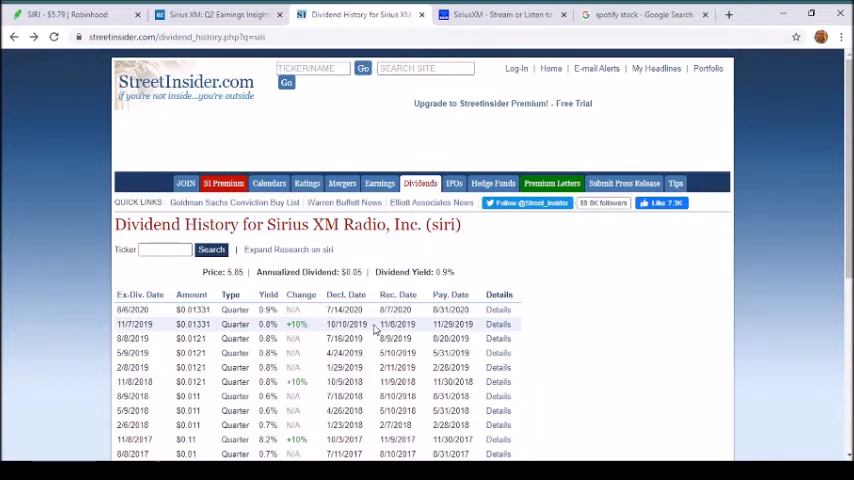
mouse_move(424, 324)
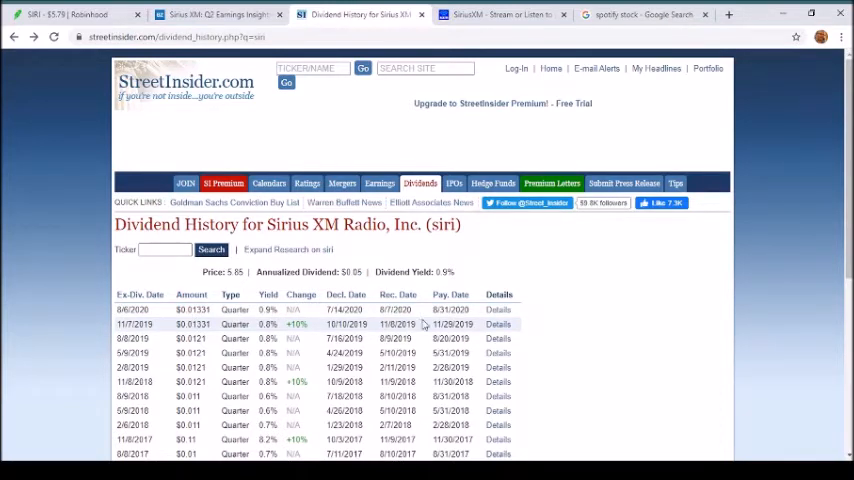
mouse_move(528, 310)
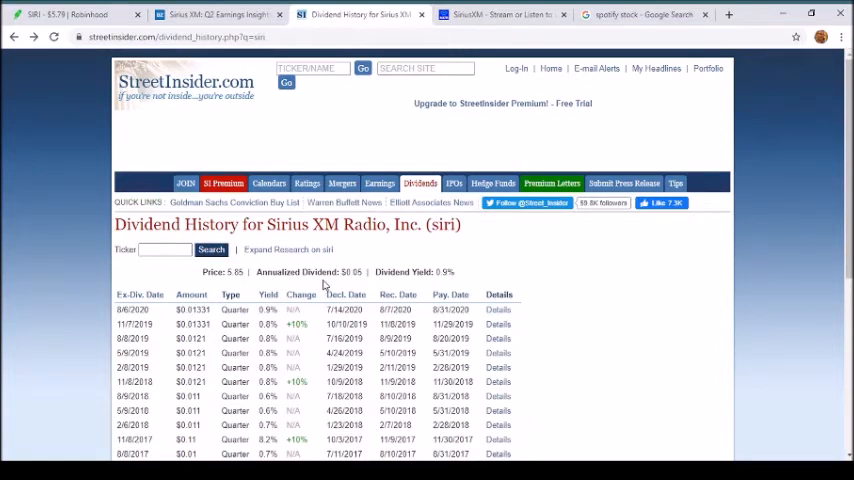
mouse_move(354, 284)
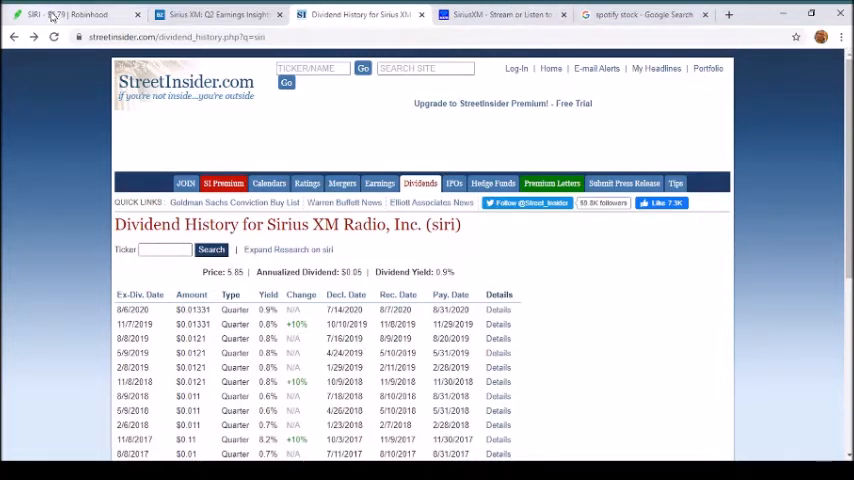
Return to the Robinhood SIRI page at $5.78 and skim its About section.
left_click(76, 14)
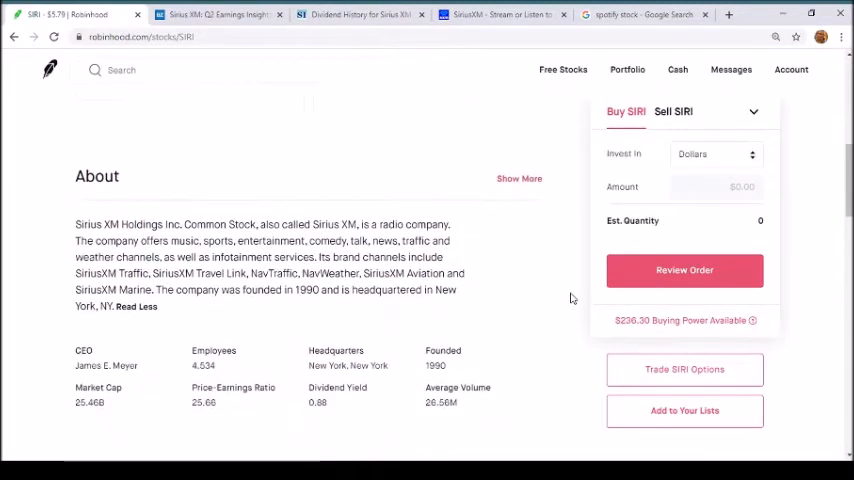
scroll("down", 3)
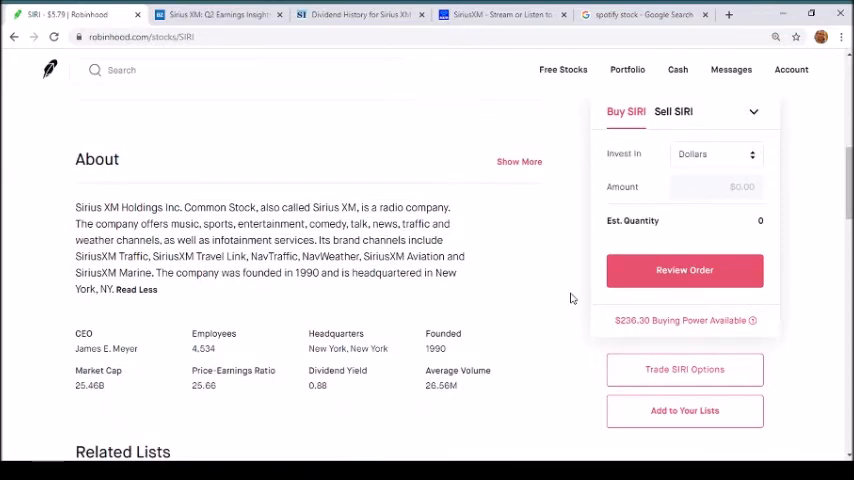
scroll("up", 3)
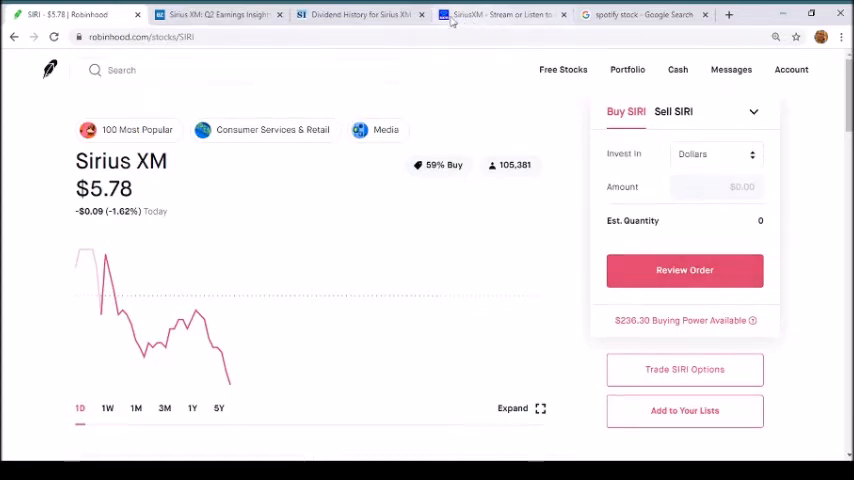
Browse the siriusxm.com homepage offers and channel lineup, then return to the Spotify stock results.
left_click(500, 14)
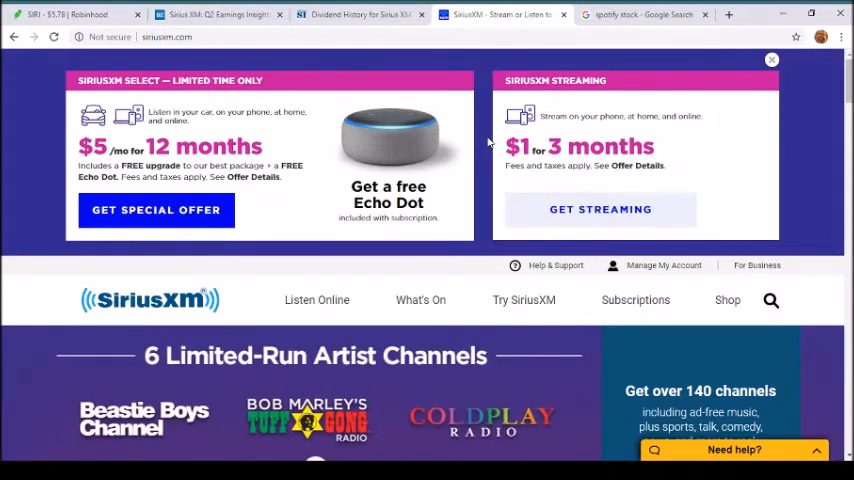
scroll("down", 3)
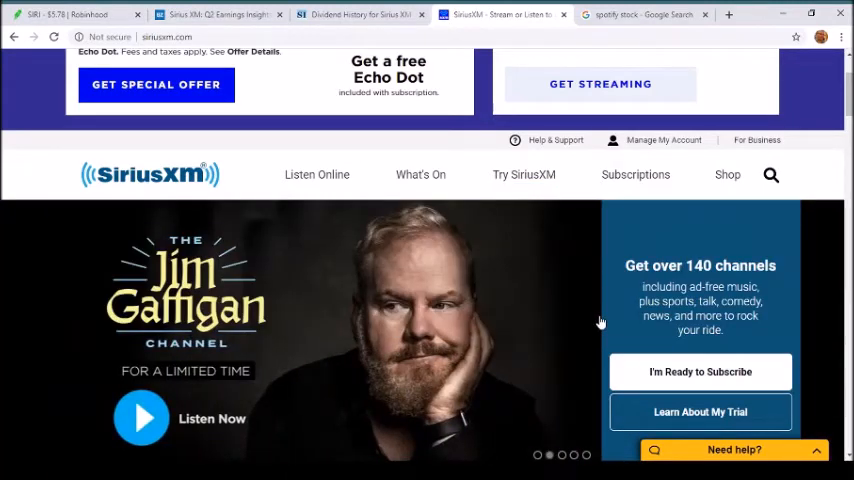
scroll("down", 3)
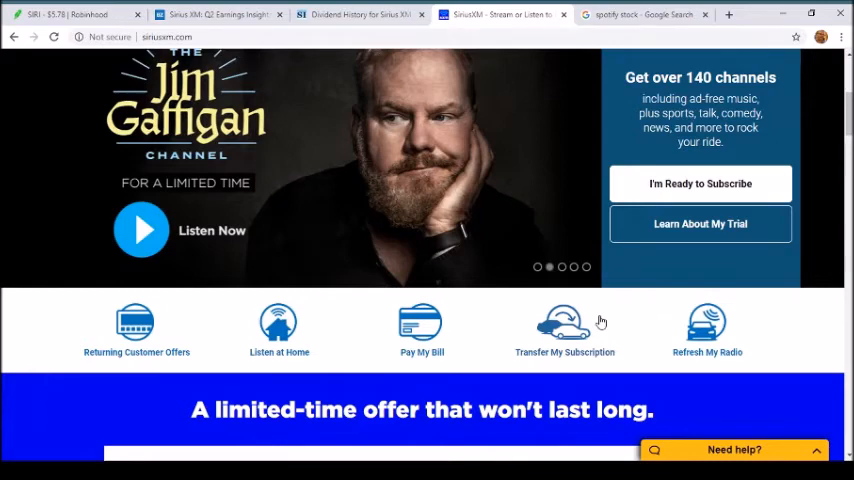
scroll("down", 3)
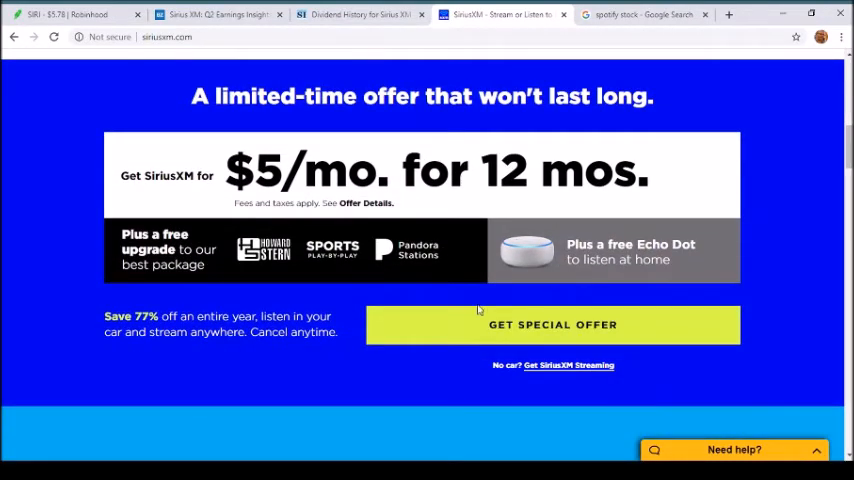
scroll("down", 3)
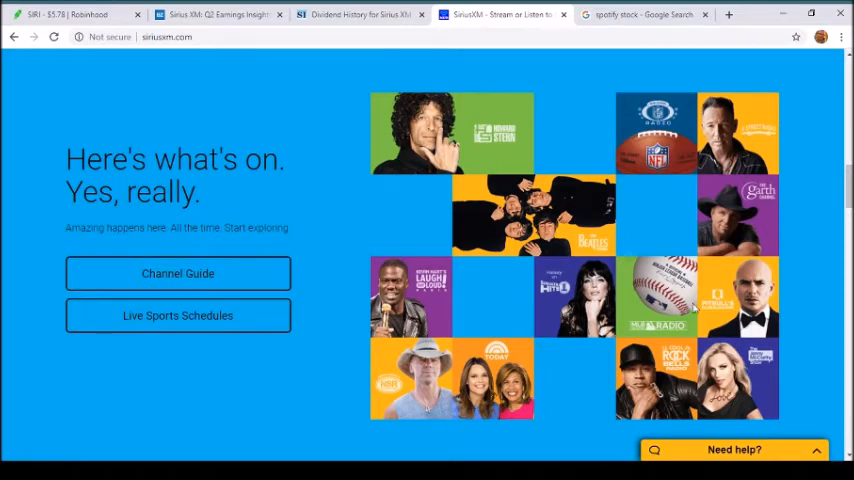
mouse_move(758, 376)
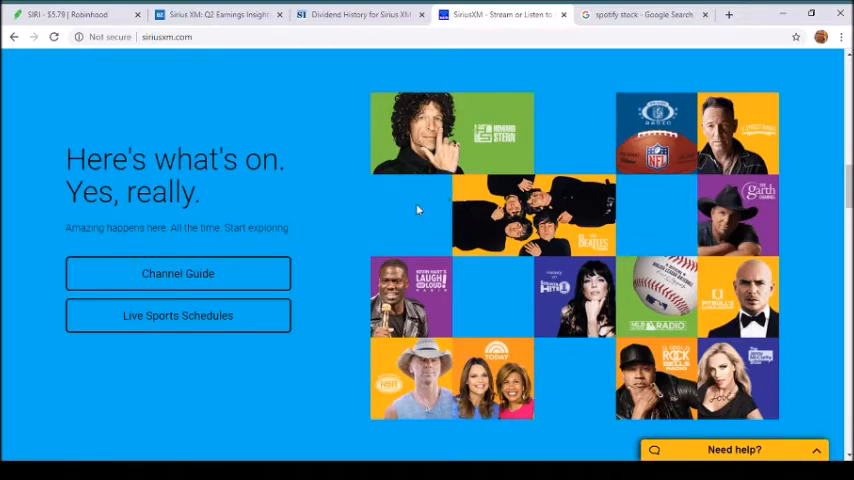
scroll("down", 3)
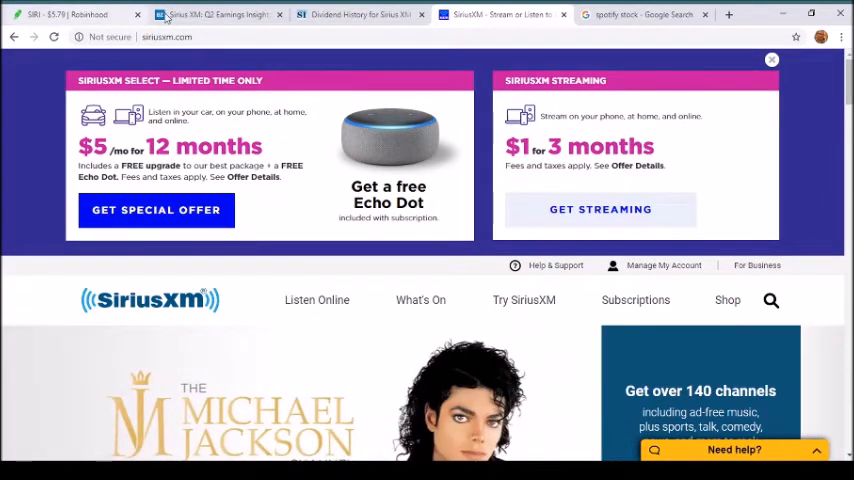
left_click(644, 14)
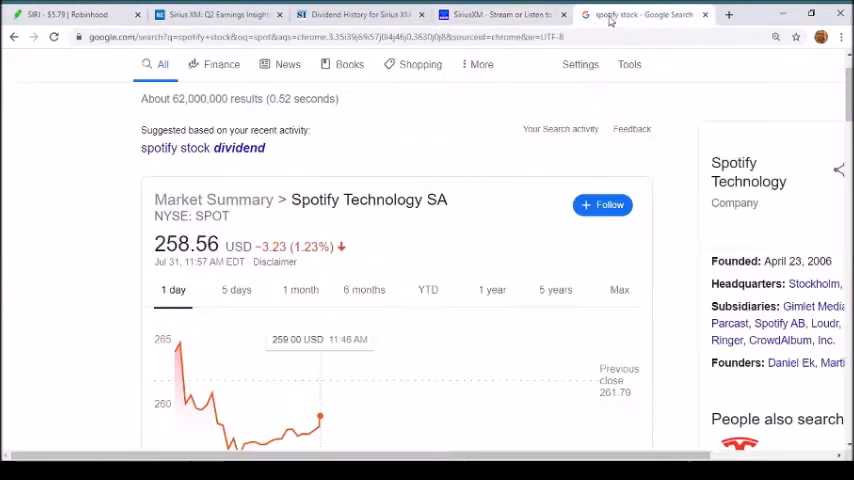
mouse_move(676, 212)
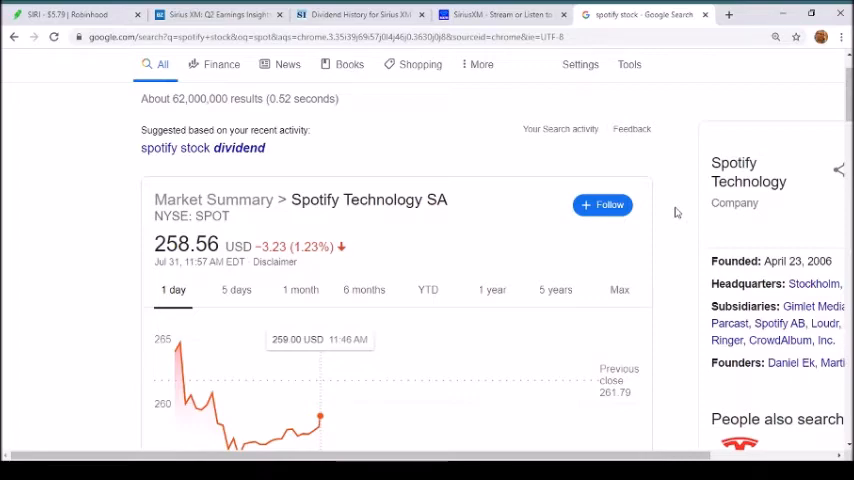
Review the Spotify quote at 257.00 USD, then go back to the Sirius XM dividend history.
scroll("down", 3)
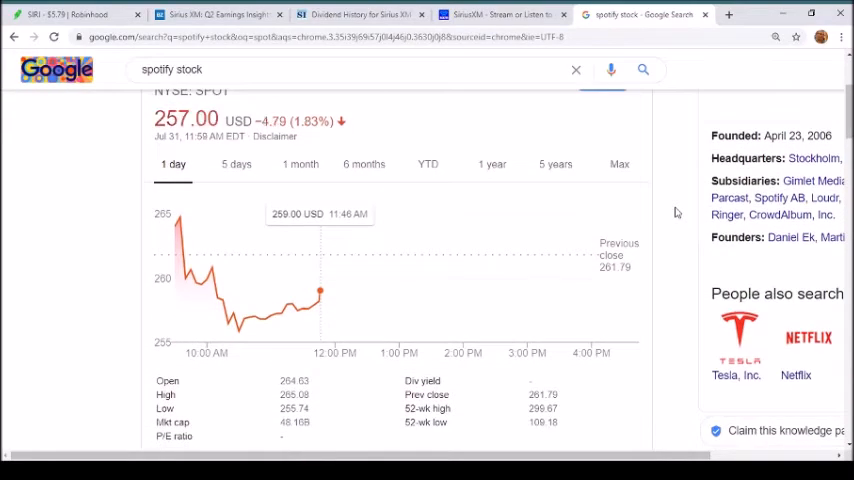
scroll("down", 3)
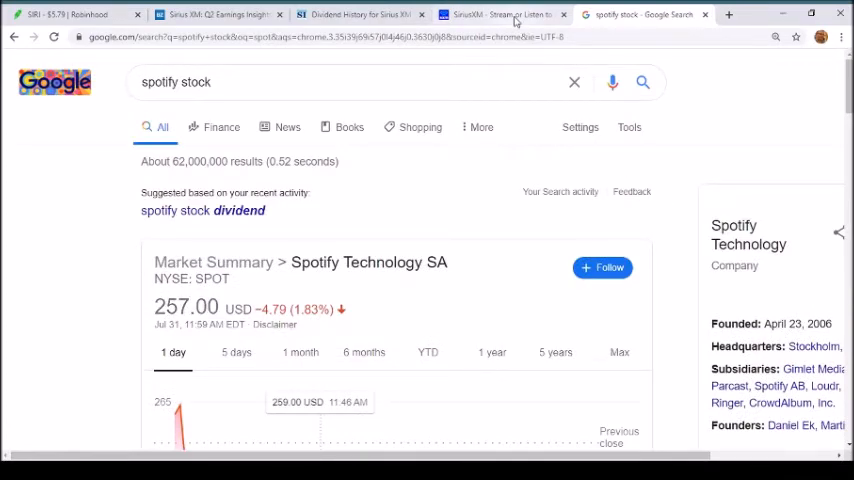
left_click(360, 14)
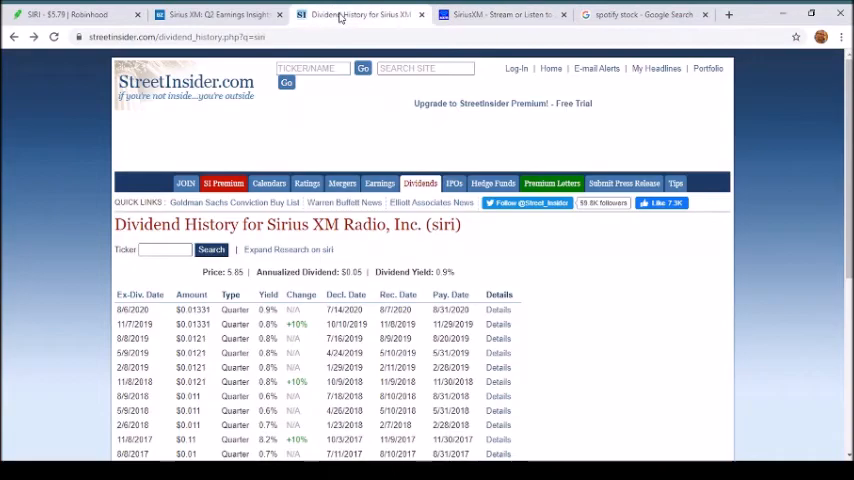
Look over the dividend history table, then reopen the Benzinga Q2 earnings article.
left_click(380, 184)
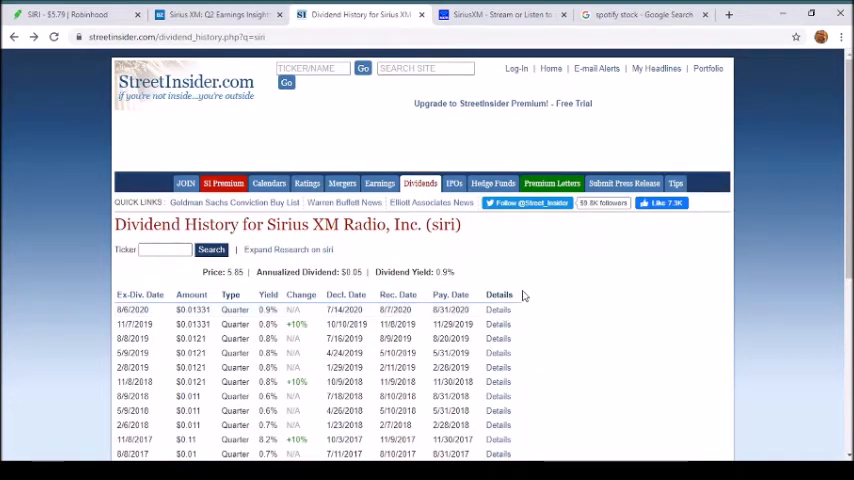
left_click(218, 14)
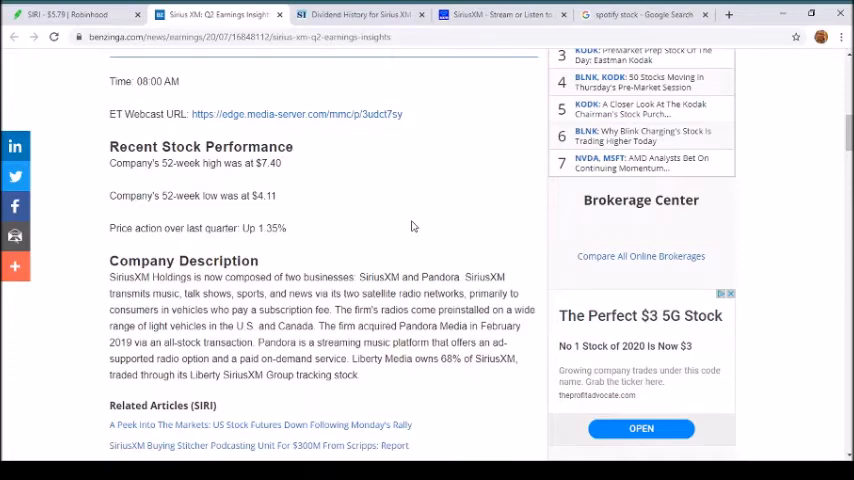
mouse_move(72, 252)
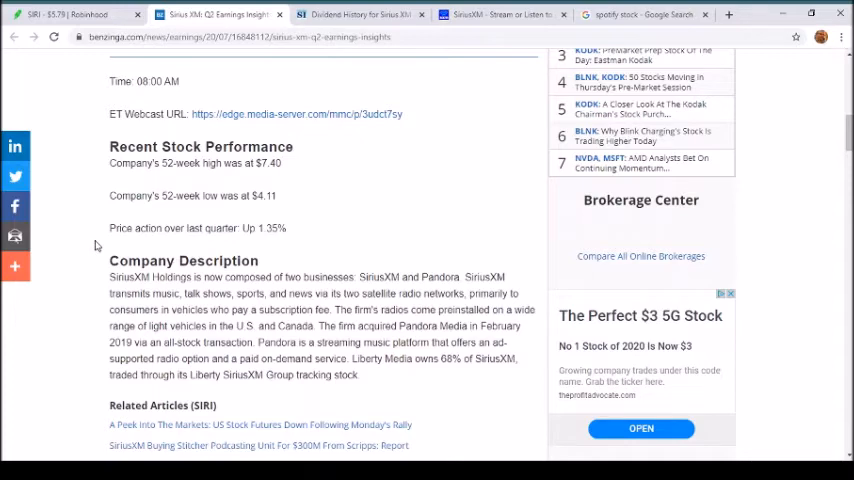
Read the Benzinga article's Recent Stock Performance and Company Description sections.
scroll("down", 3)
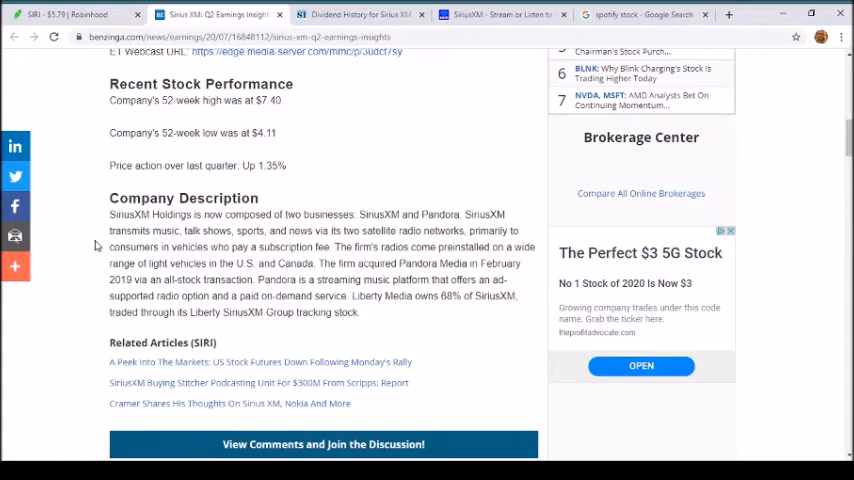
scroll("down", 3)
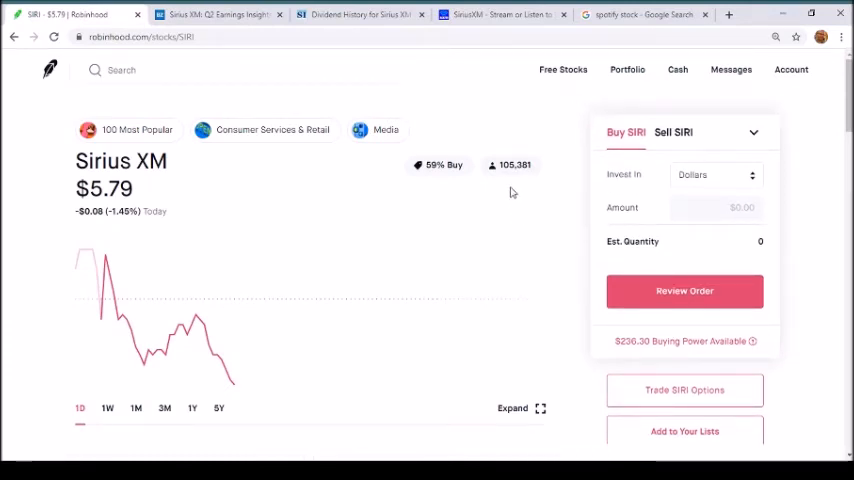
mouse_move(576, 242)
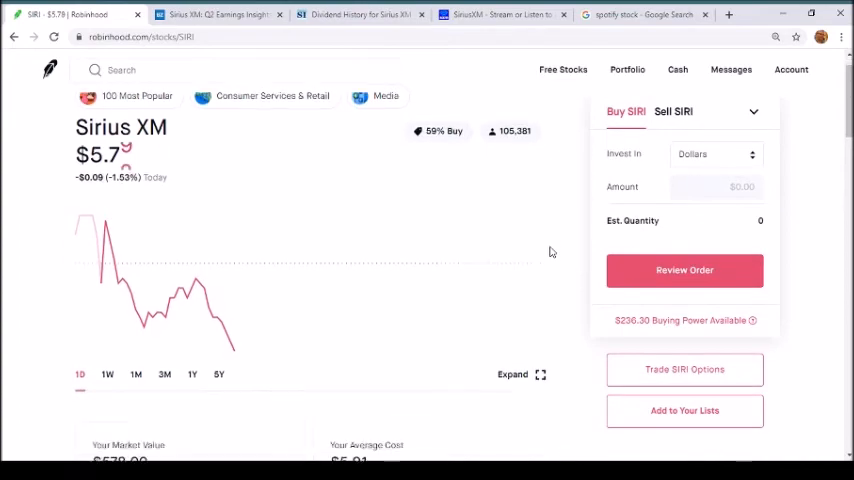
Review the SIRI About details and open the SIRI options chain for August 7 calls.
scroll("down", 3)
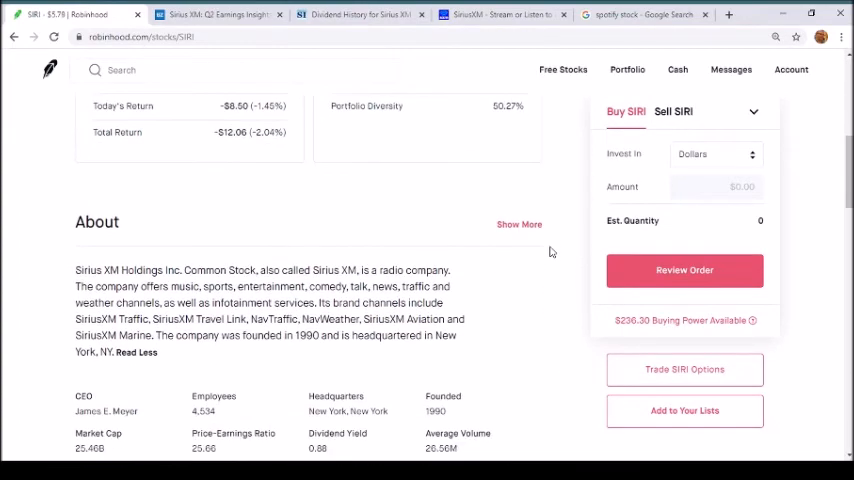
scroll("down", 3)
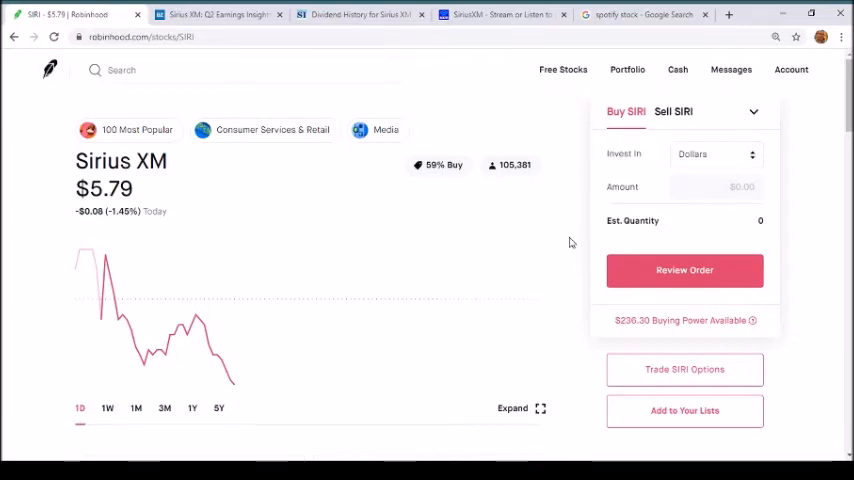
left_click(684, 368)
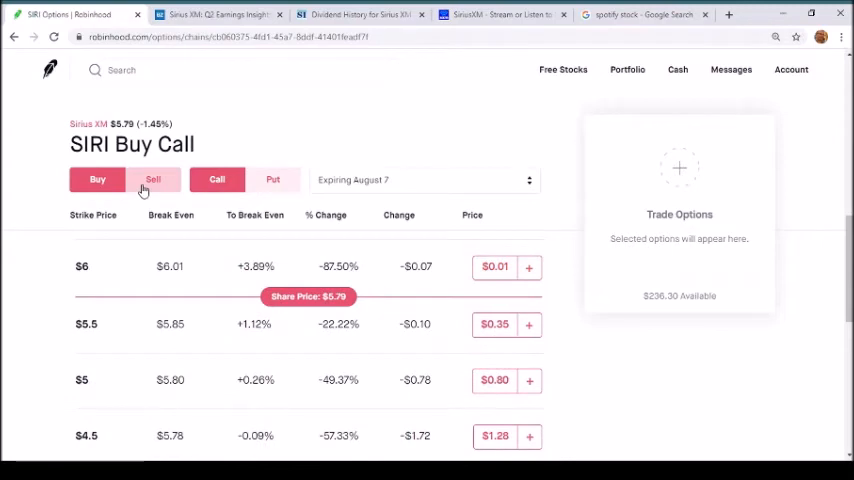
Switch the SIRI options chain to selling calls and review the strikes near $5.79.
left_click(152, 180)
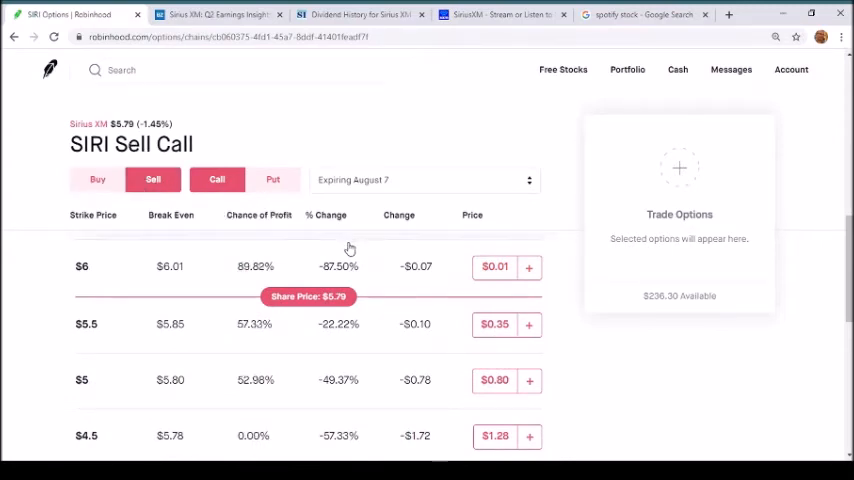
scroll("up", 3)
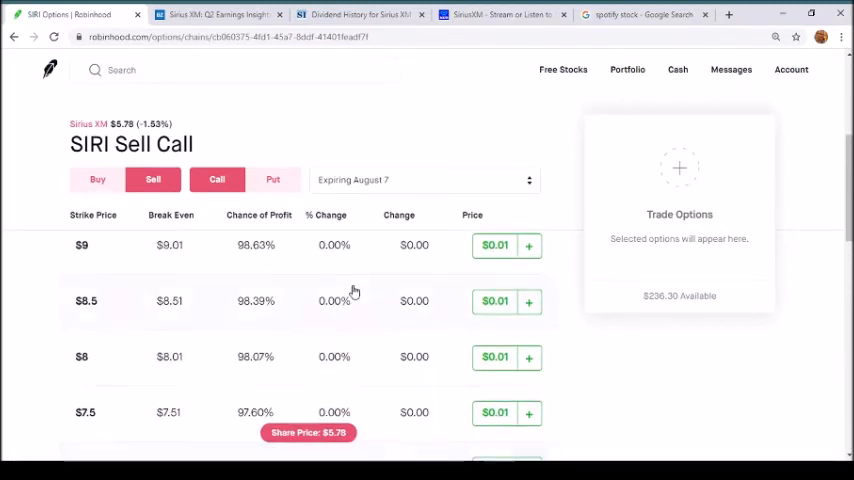
scroll("down", 3)
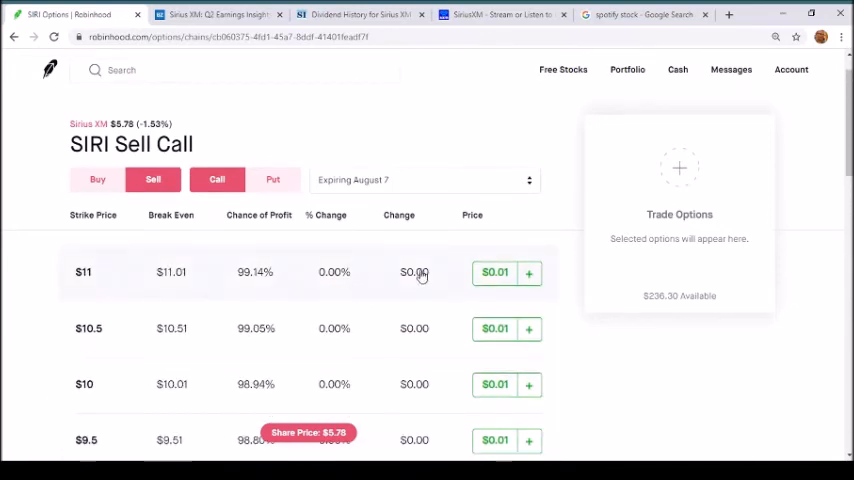
mouse_move(500, 286)
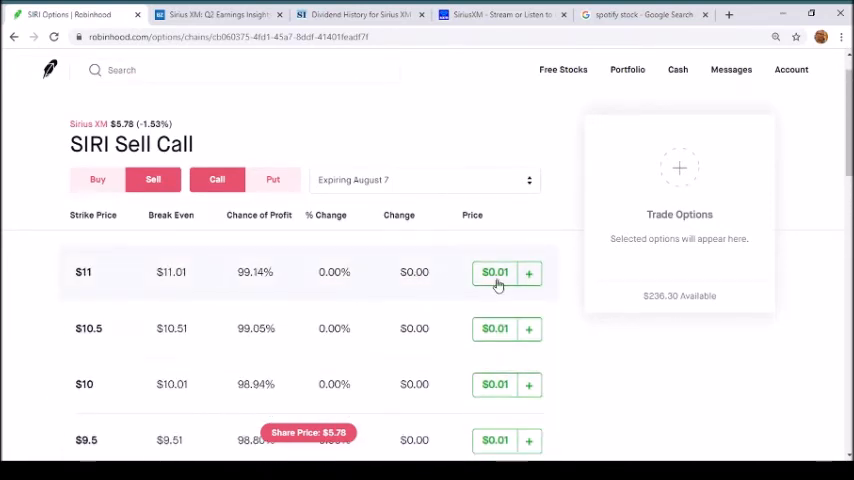
Change the expiration to August 14, where the $6 strike call is priced at $0.06.
left_click(424, 180)
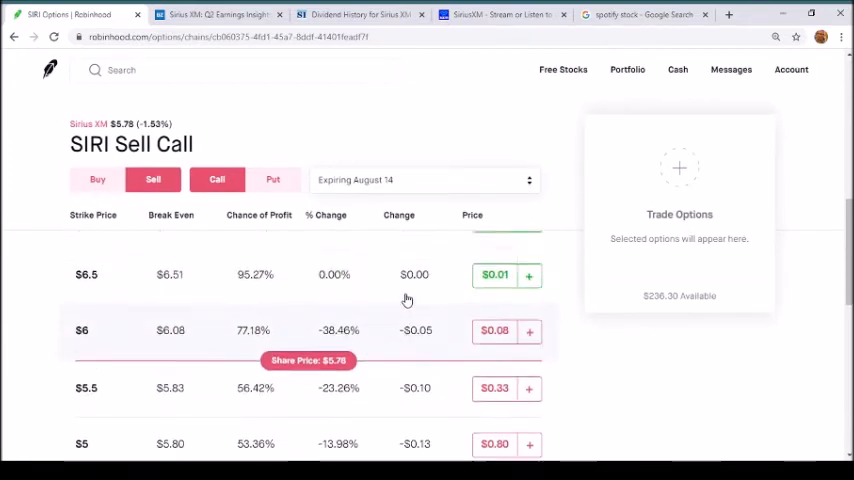
scroll("down", 3)
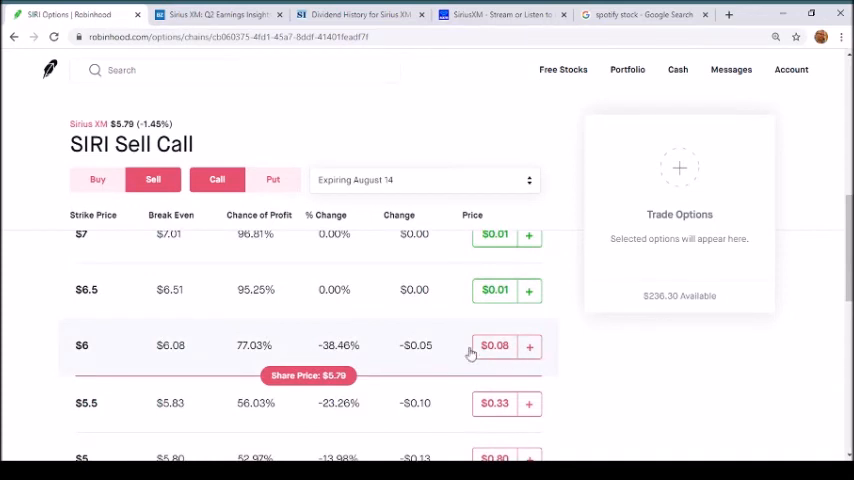
mouse_move(448, 350)
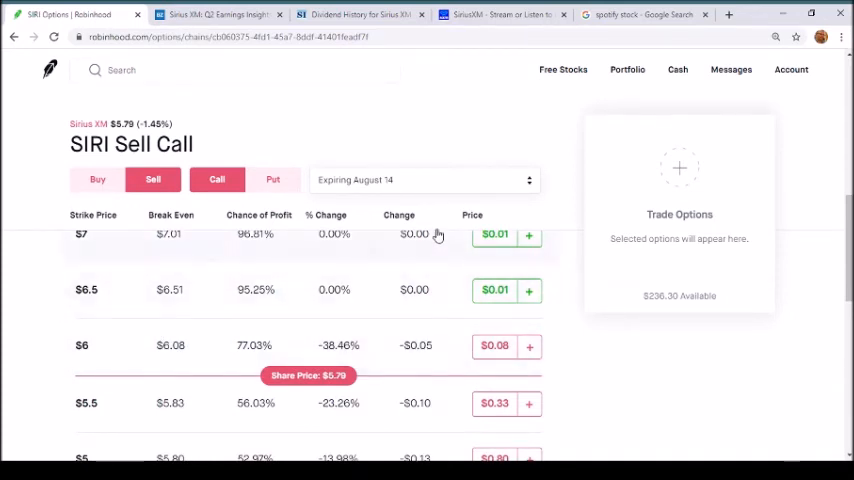
mouse_move(560, 198)
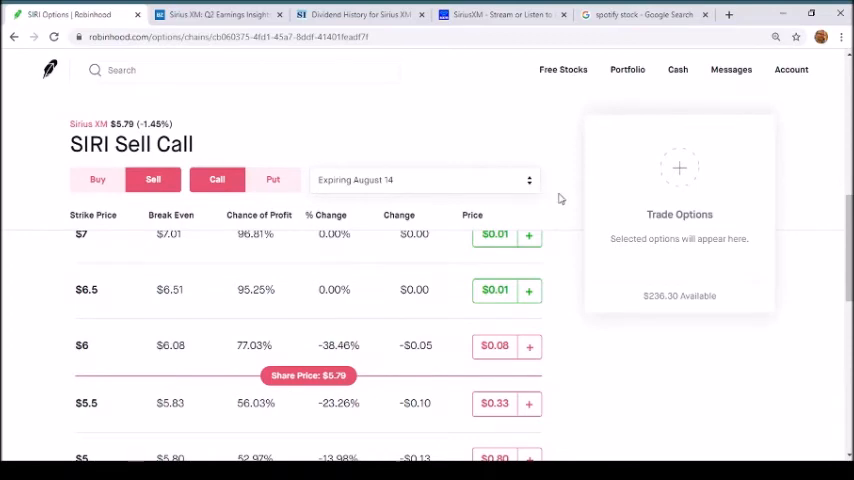
scroll("up", 3)
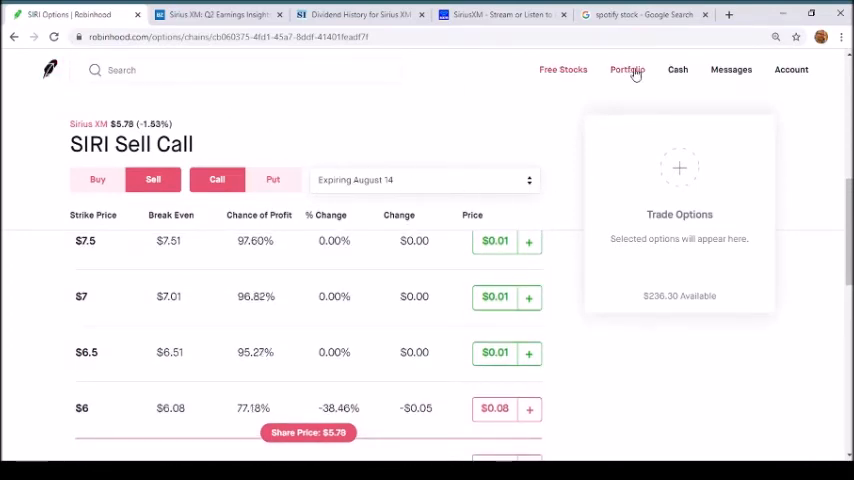
Visit the portfolio's stock holdings, then return to the Sirius XM page at $5.79.
left_click(628, 68)
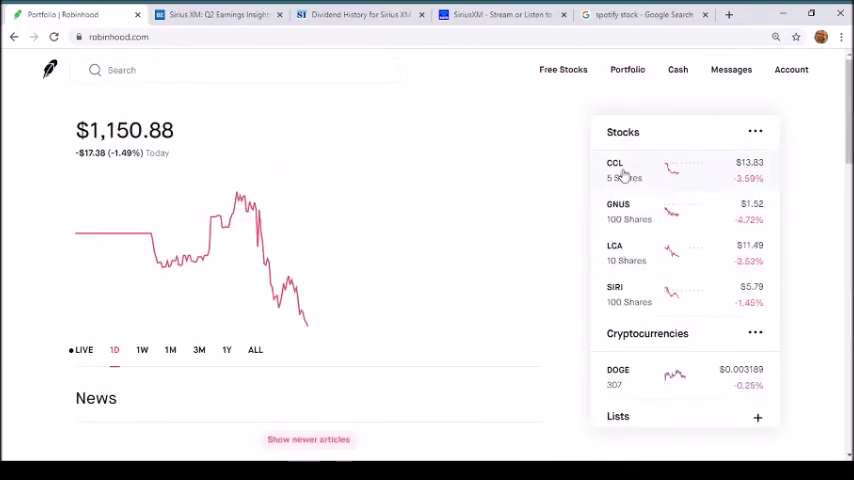
left_click(616, 288)
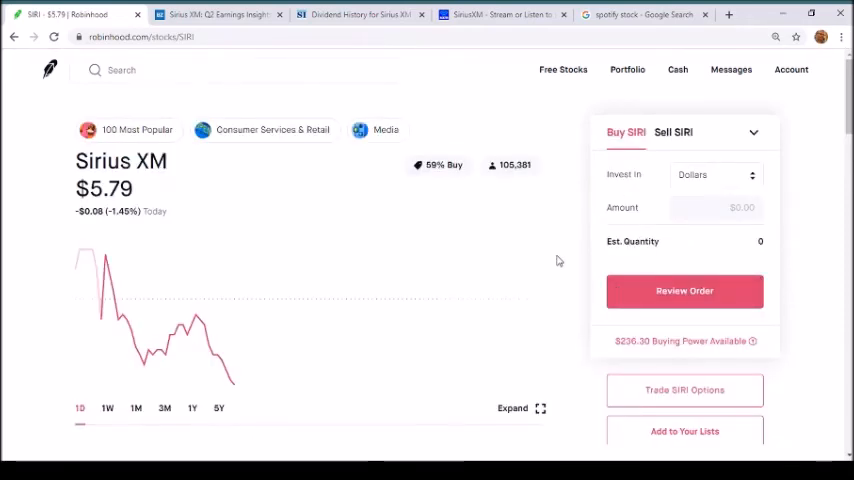
scroll("down", 3)
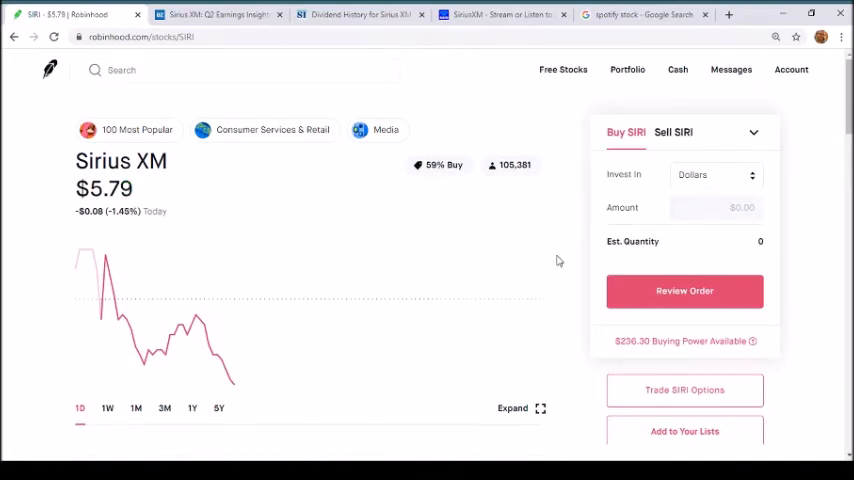
mouse_move(566, 268)
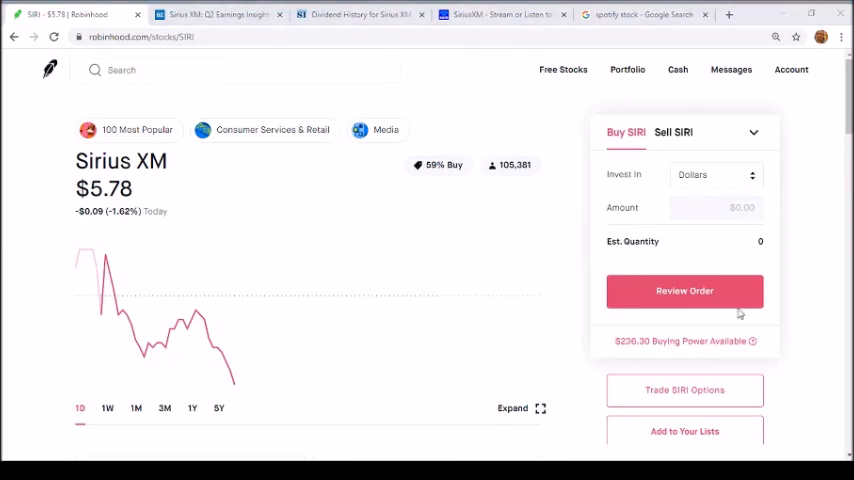
mouse_move(788, 384)
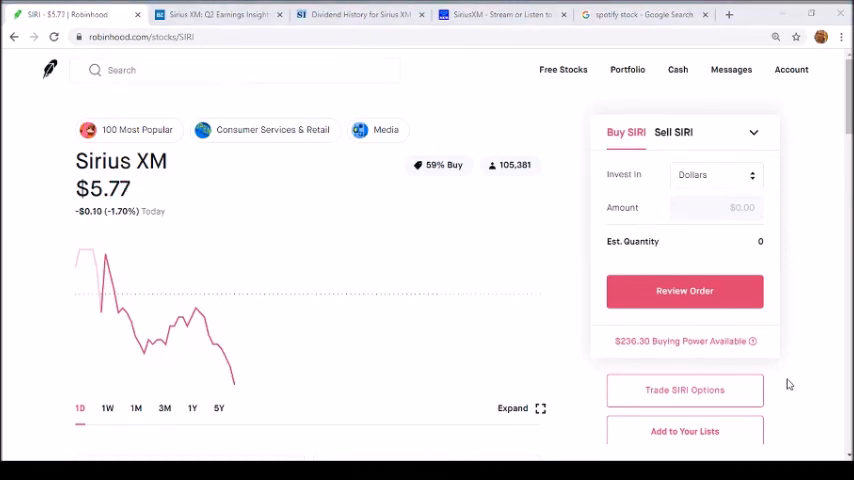